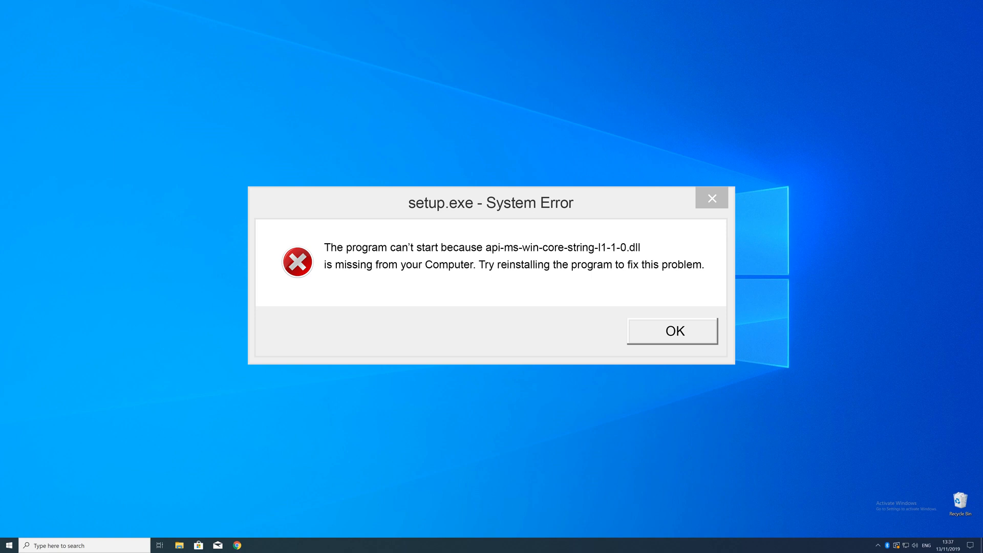
- Dismiss the setup.exe System Error about the missing api-ms-win-core-string-l1-1-0.dll
click(671, 331)
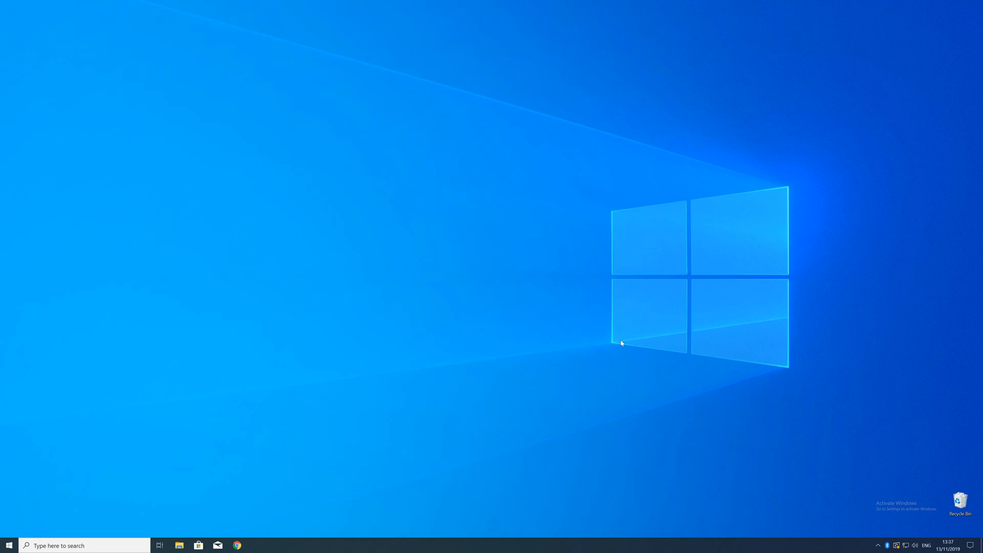
right_click(9, 545)
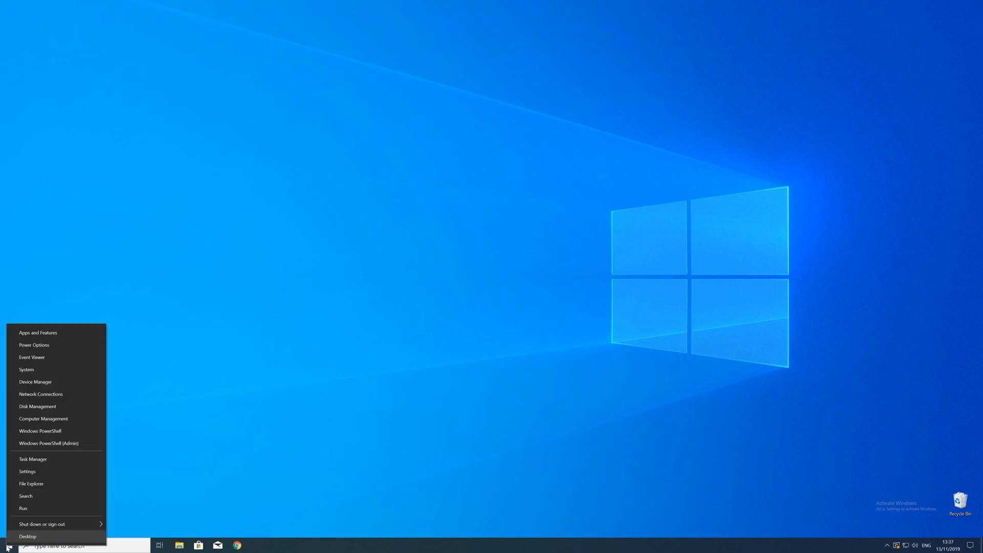
mouse_move(27, 454)
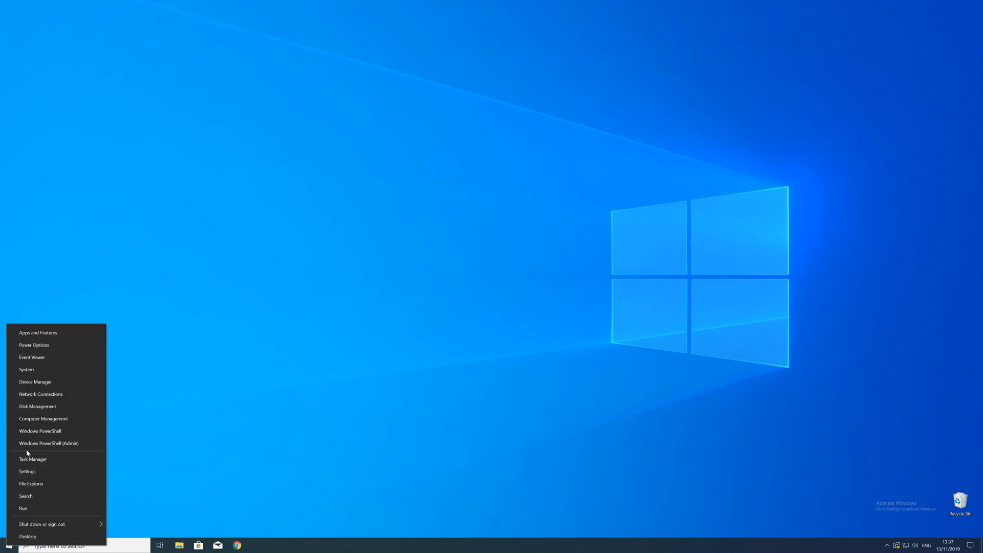
click(26, 471)
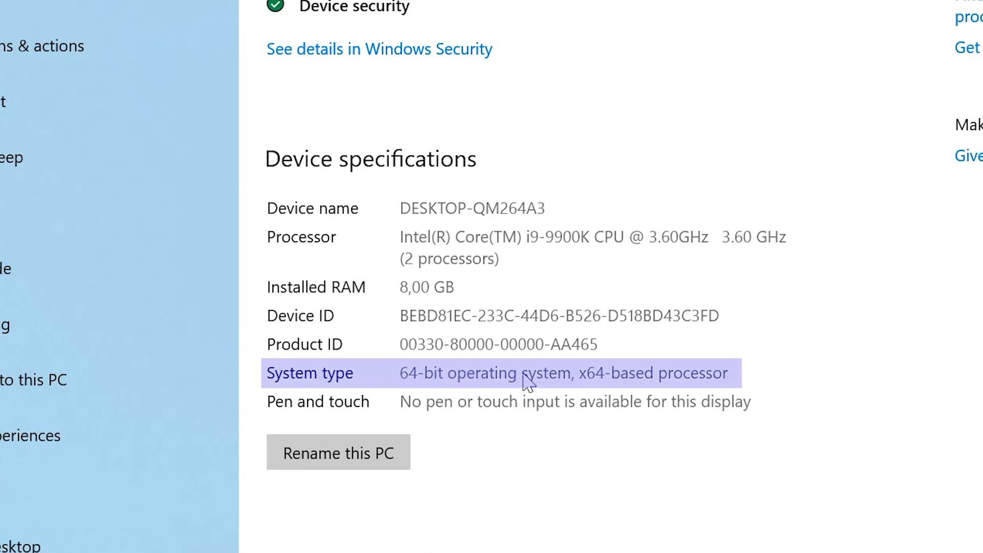
mouse_move(266, 375)
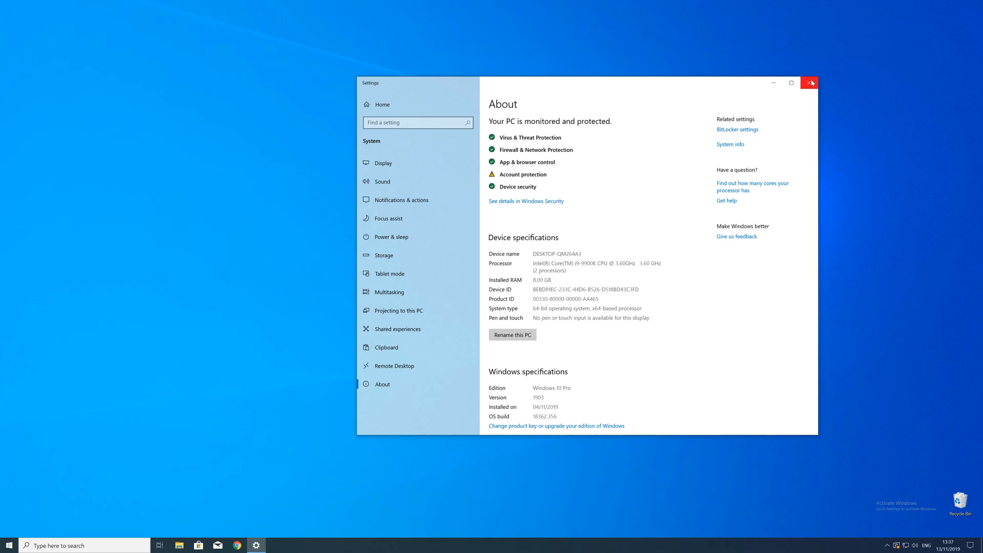
click(808, 82)
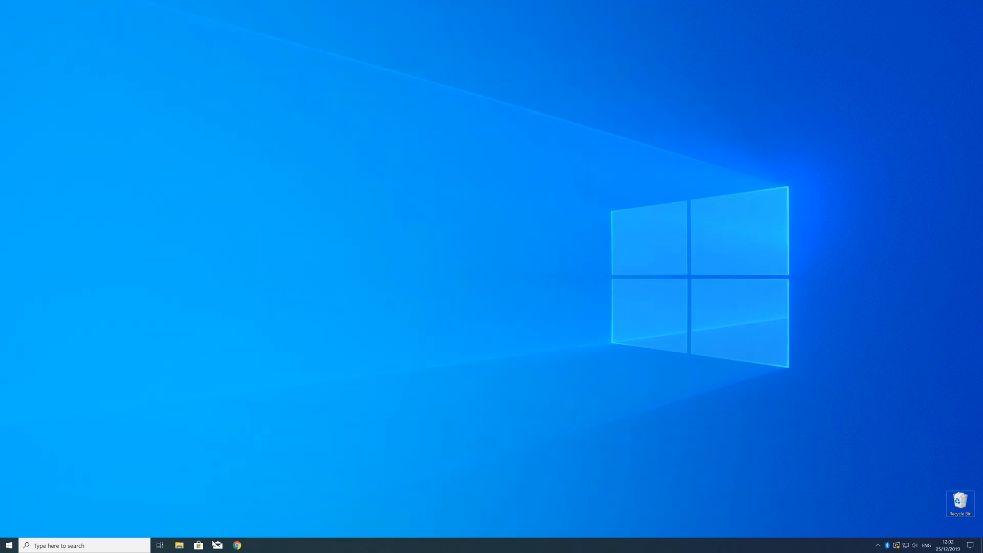
- Download vc_redist.x64.exe (64-Bit) from the Visual C++ 2019 Redistributable page in Chrome
click(237, 545)
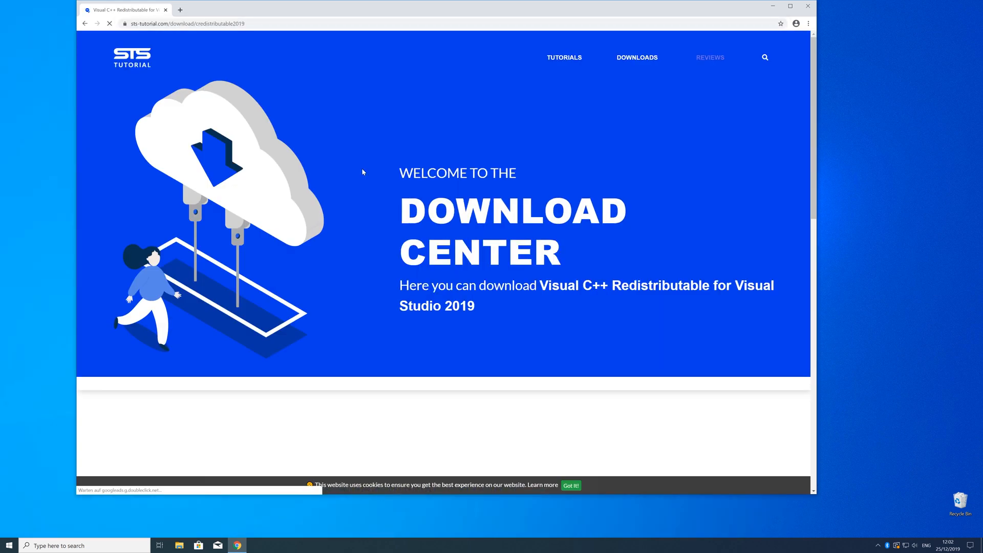
scroll(down, 3)
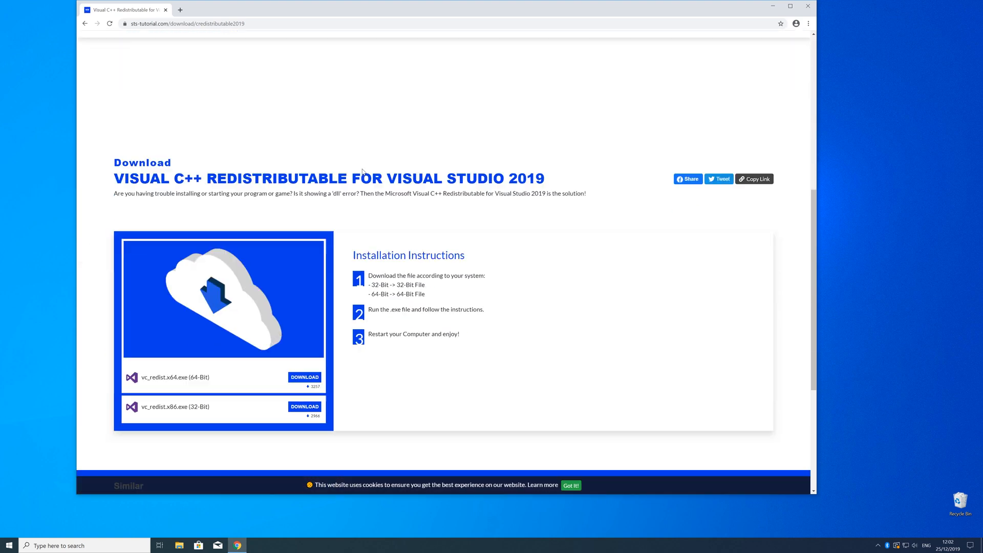
scroll(down, 3)
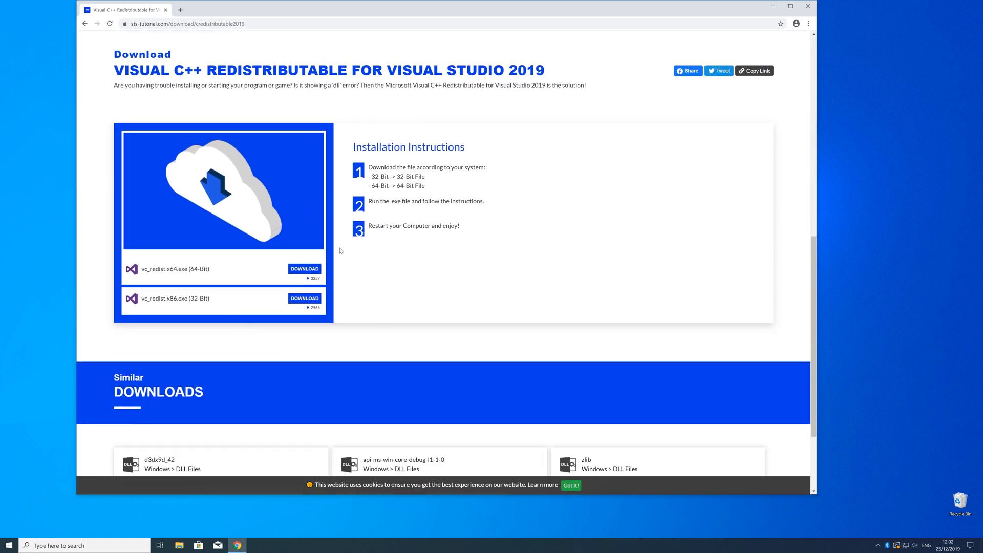
click(304, 268)
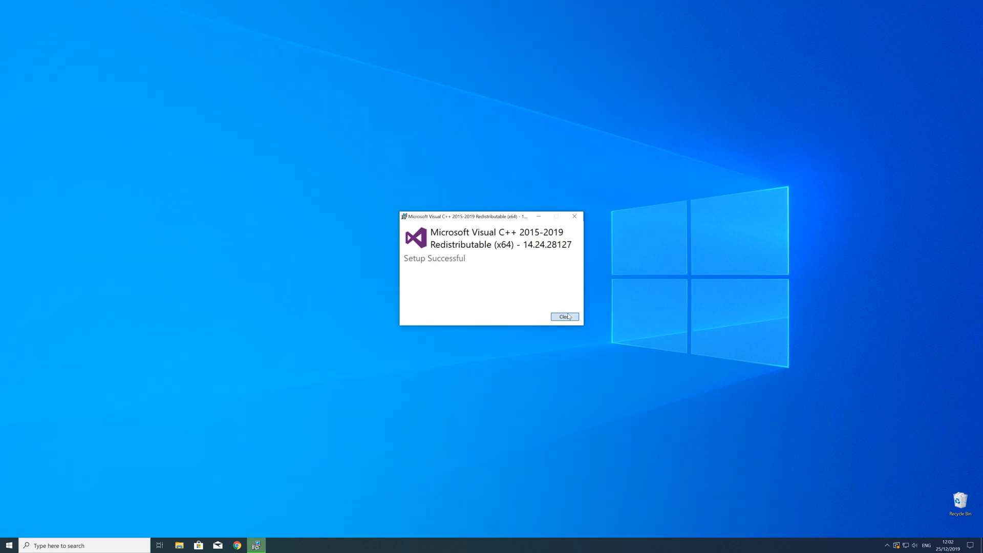
- Close the Visual C++ 2015-2019 Redistributable (x64) Setup Successful dialog
click(563, 317)
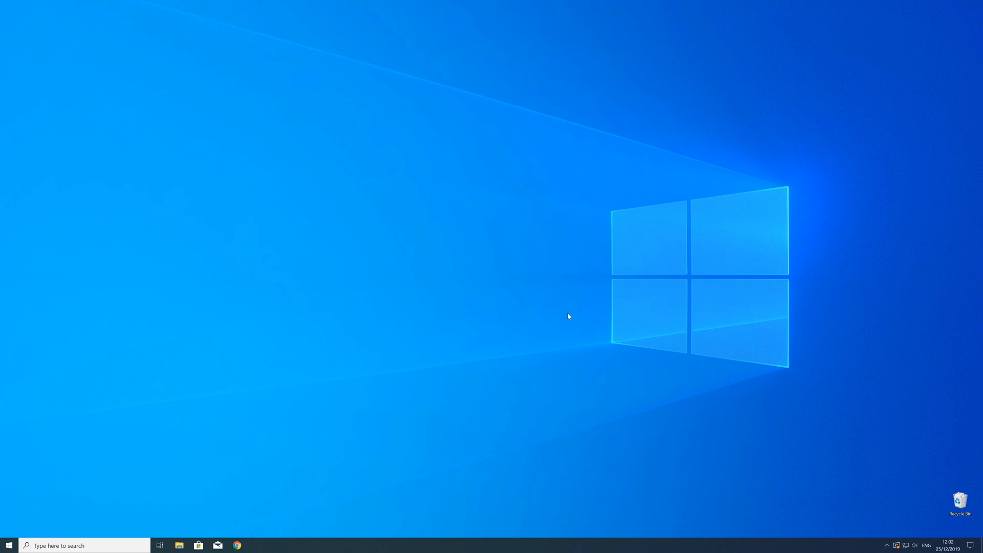